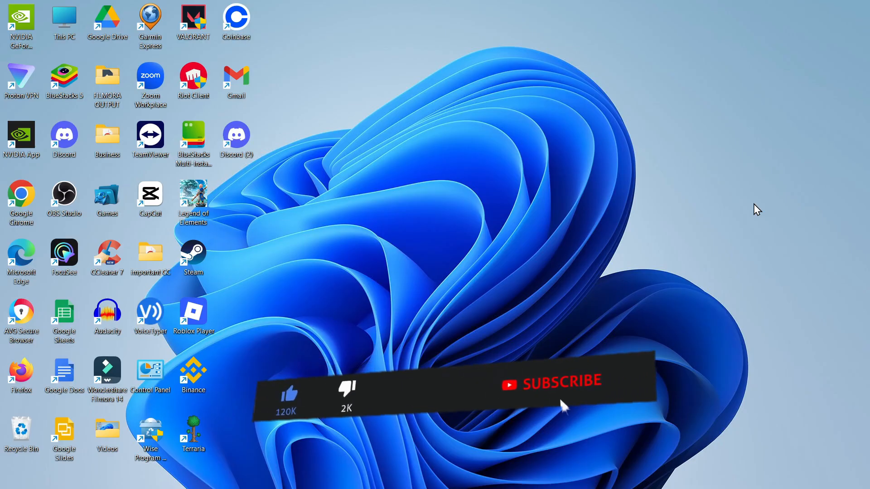
# Launch the Settings app by searching 'settings' from the taskbar
pyautogui.click(560, 382)
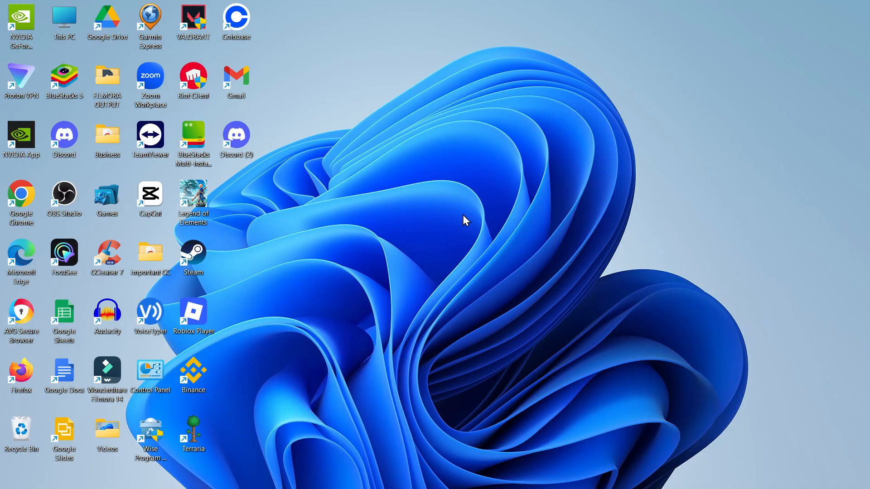
pyautogui.moveTo(465, 240)
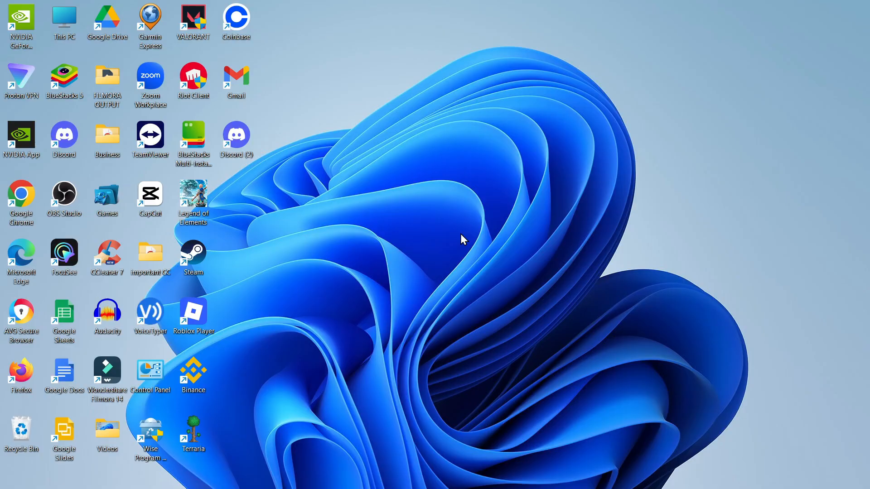
pyautogui.moveTo(392, 237)
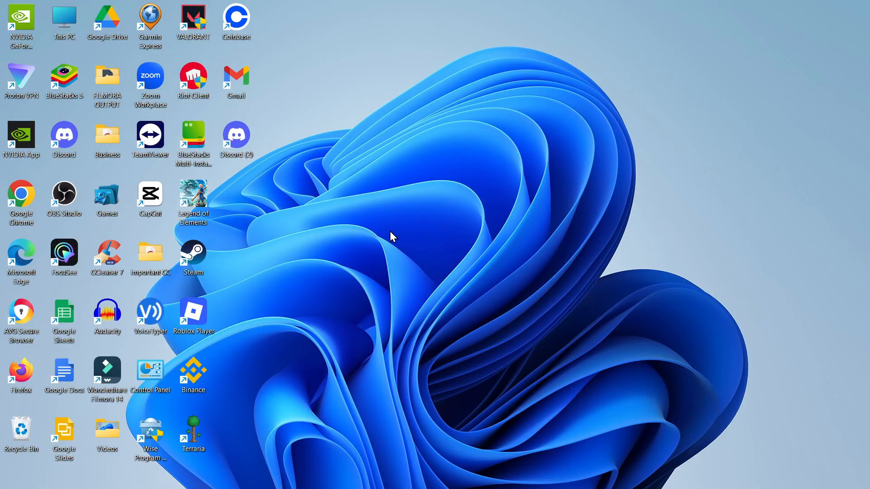
pyautogui.moveTo(397, 292)
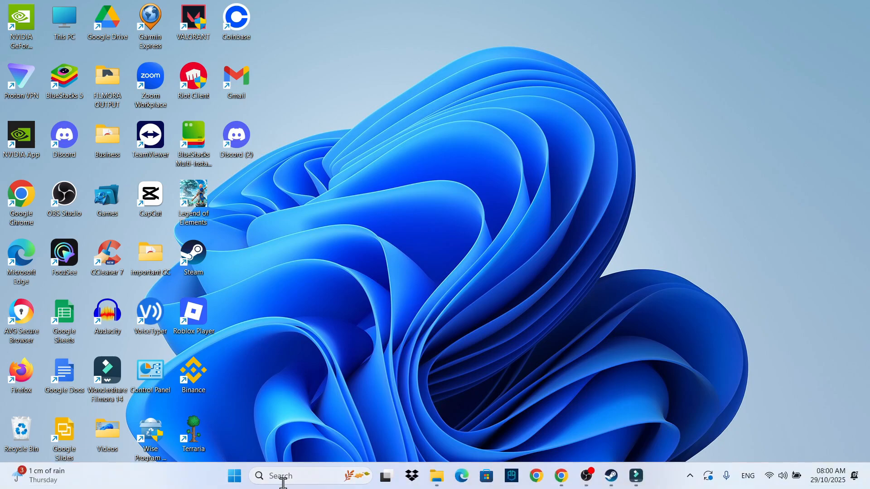
pyautogui.write('settings')
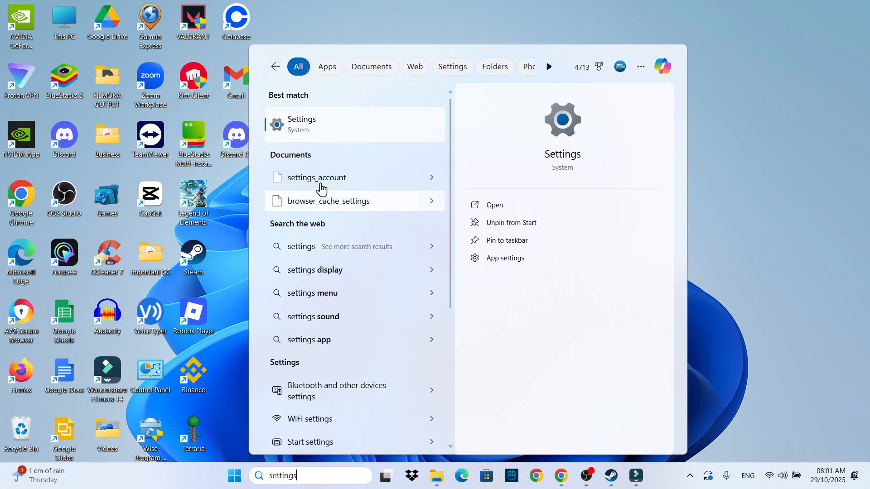
pyautogui.click(301, 124)
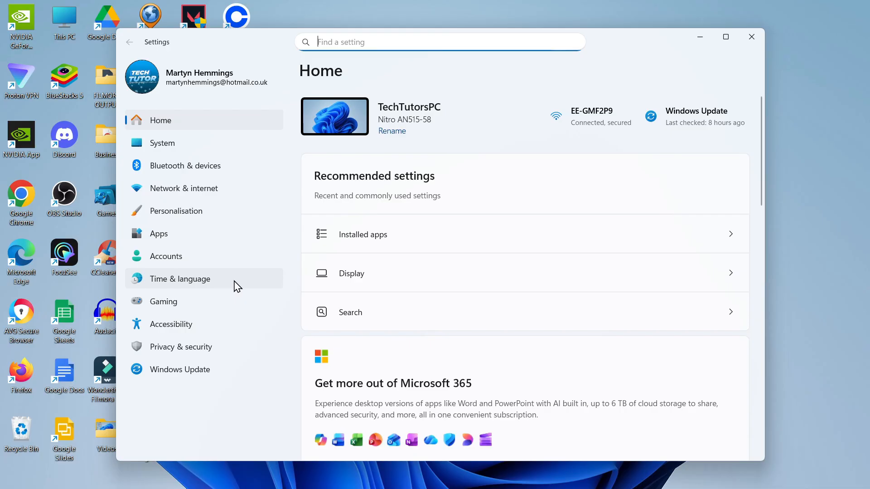
pyautogui.moveTo(213, 309)
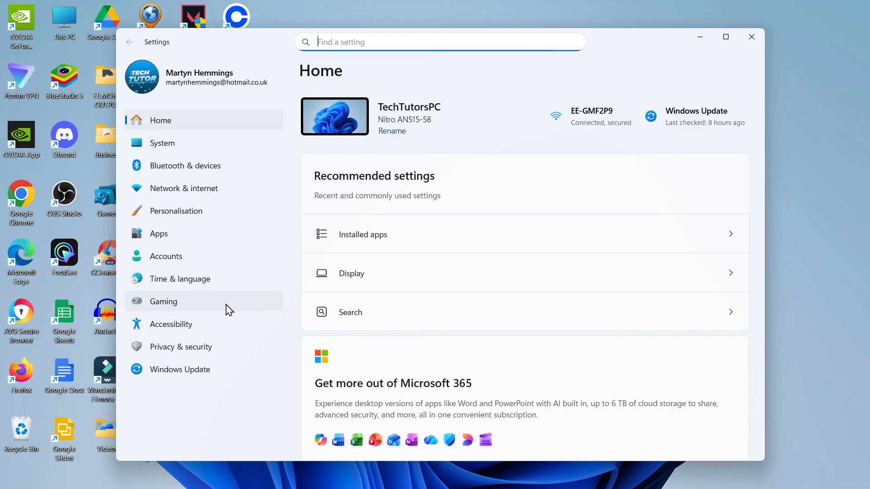
# Go to the Gaming section, landing on the Game Bar page
pyautogui.click(163, 302)
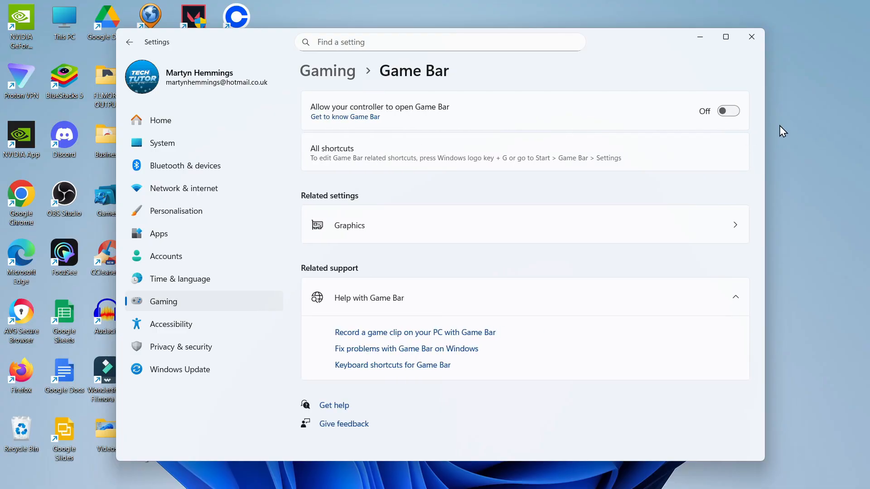
pyautogui.moveTo(398, 118)
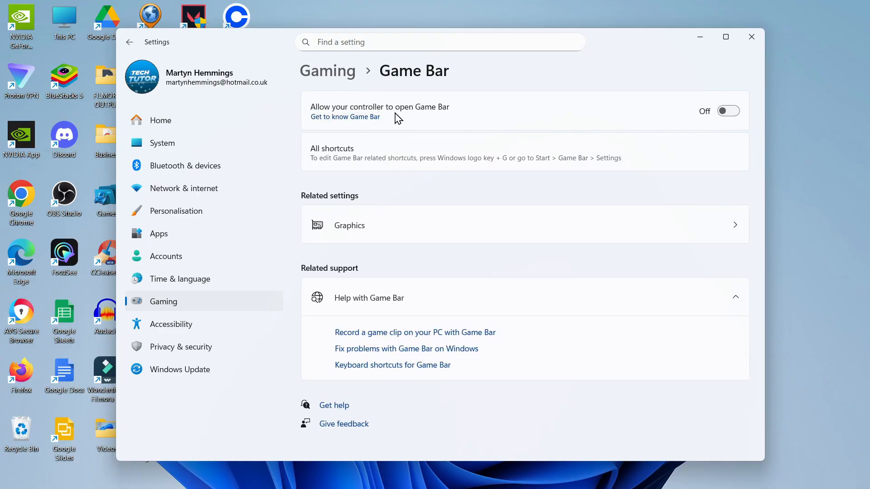
pyautogui.moveTo(677, 130)
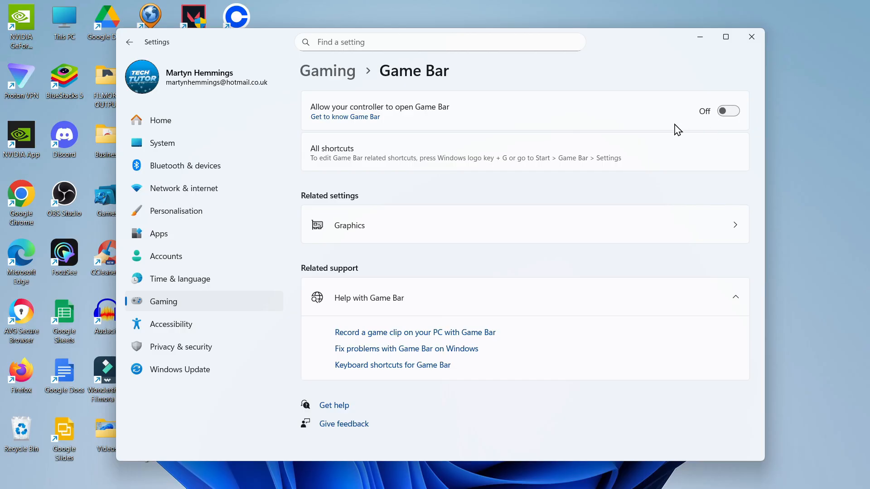
pyautogui.moveTo(331, 89)
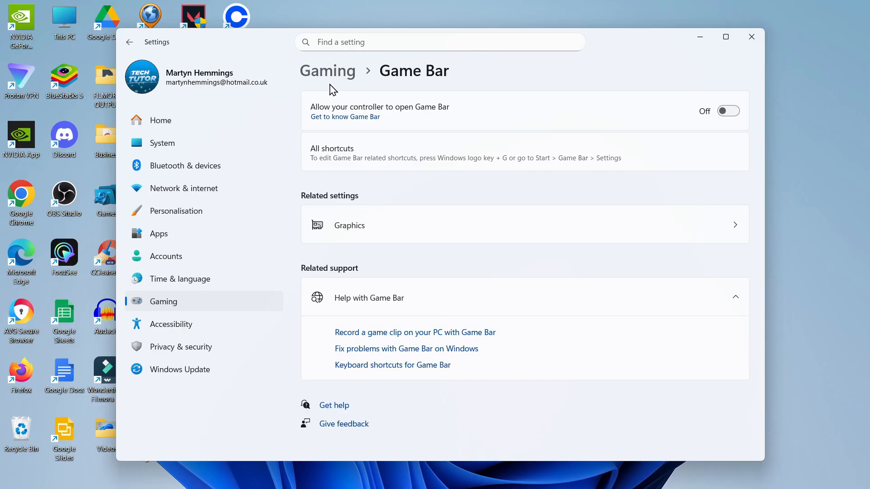
# Return to the Gaming page and open Game Mode, confirming it is on
pyautogui.click(327, 71)
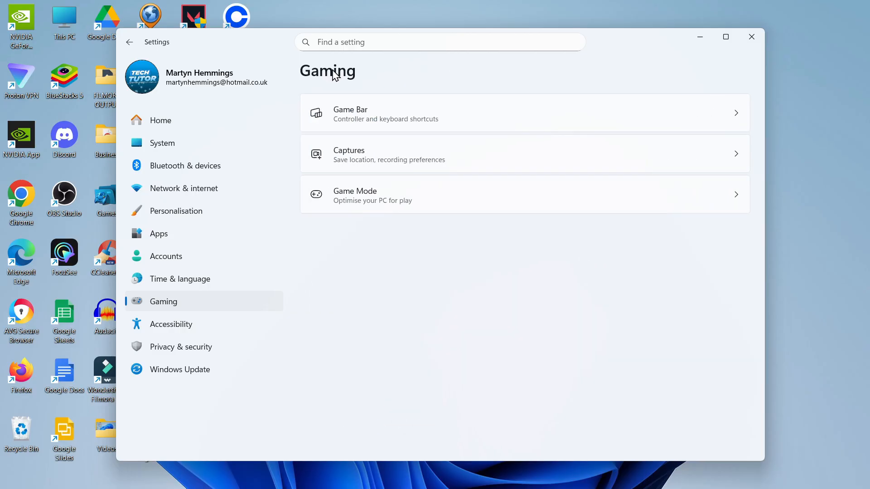
pyautogui.moveTo(415, 203)
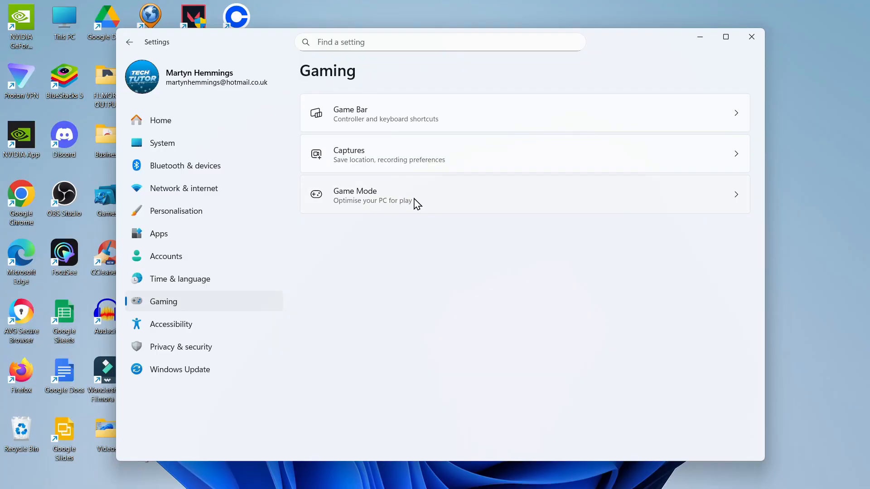
pyautogui.click(355, 195)
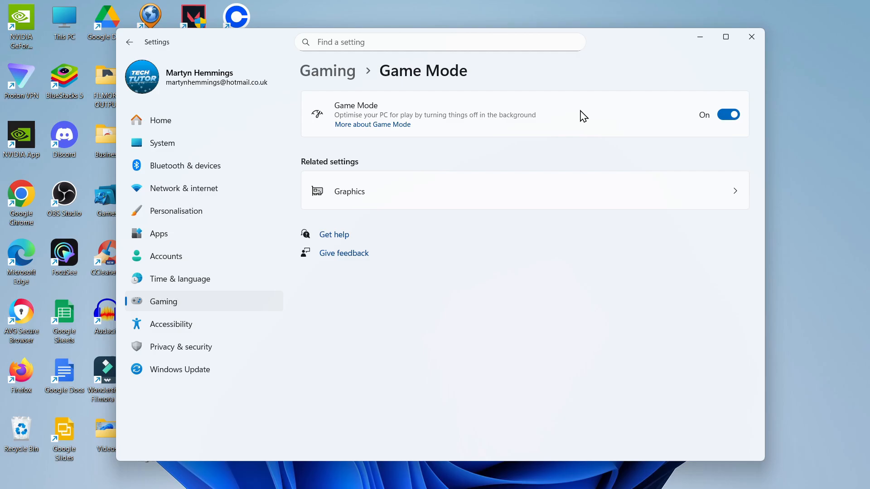
pyautogui.moveTo(671, 147)
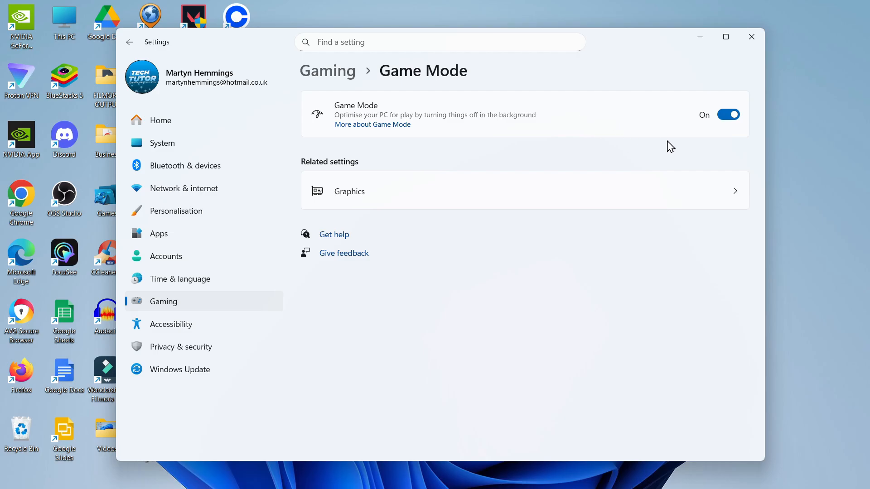
pyautogui.moveTo(658, 154)
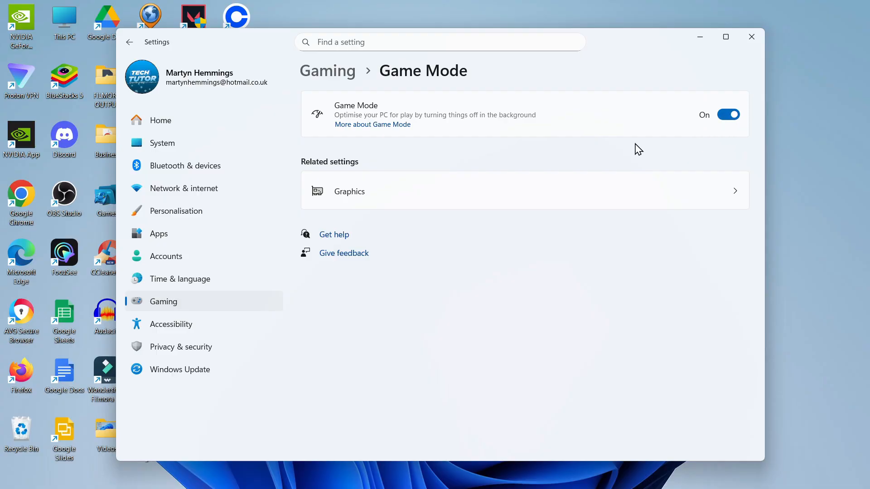
pyautogui.moveTo(454, 138)
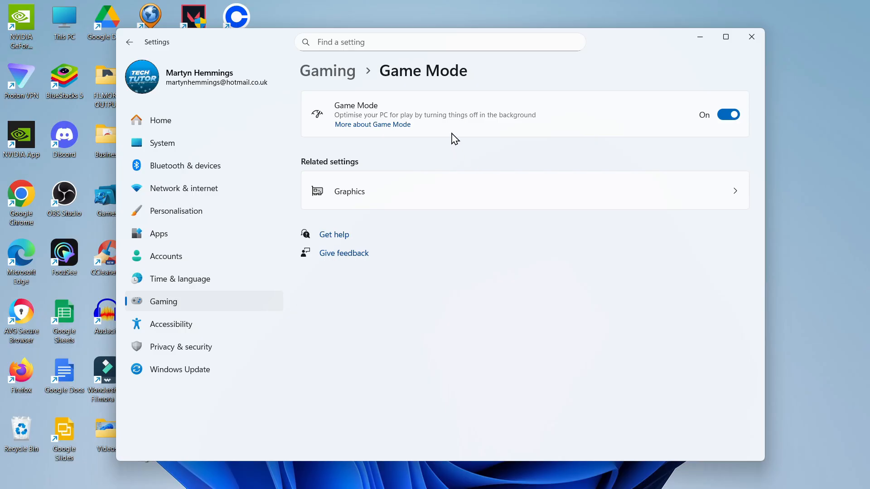
pyautogui.moveTo(453, 133)
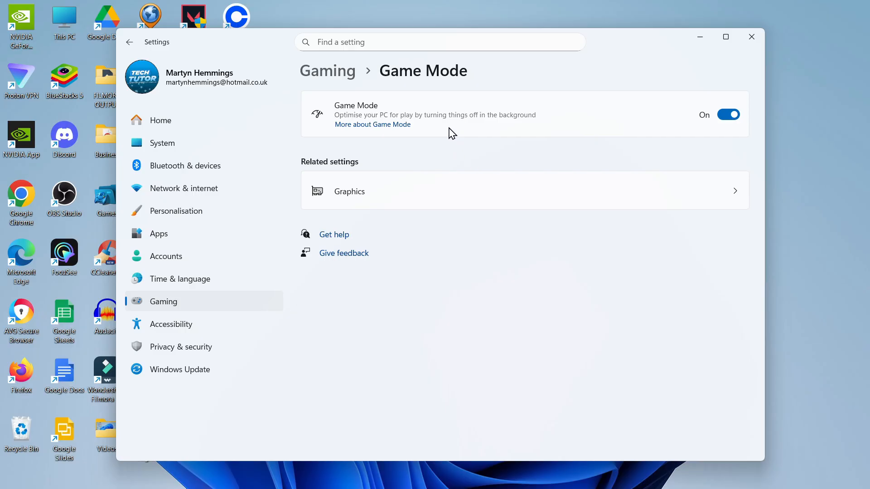
pyautogui.moveTo(448, 118)
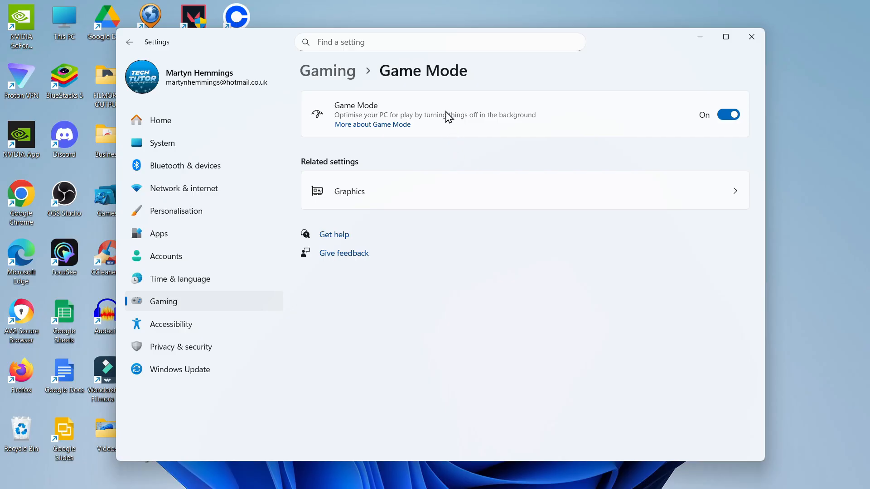
pyautogui.moveTo(633, 138)
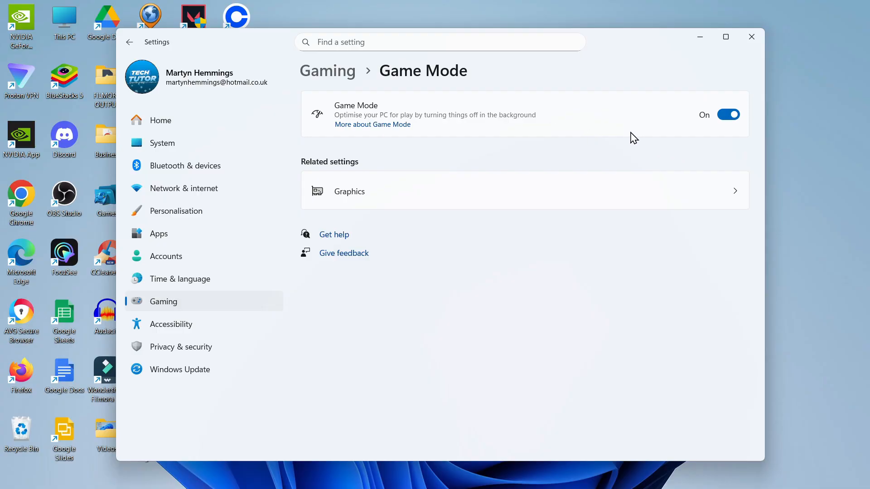
pyautogui.moveTo(205, 166)
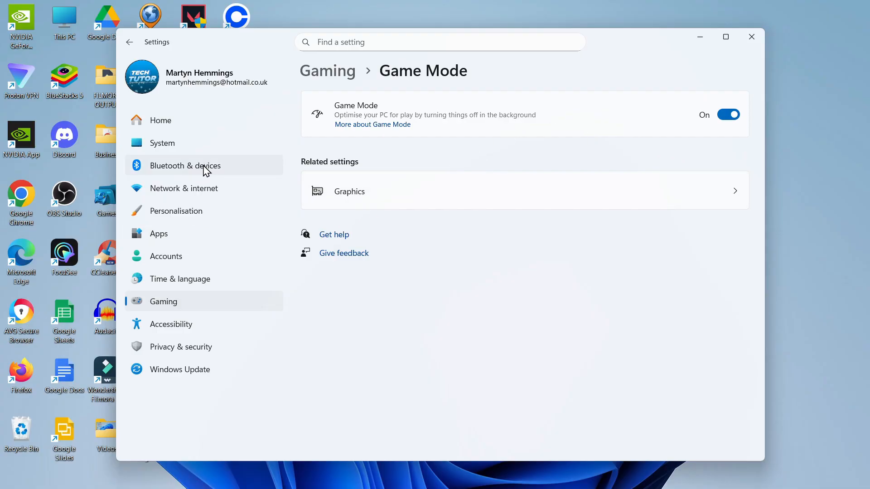
pyautogui.moveTo(219, 243)
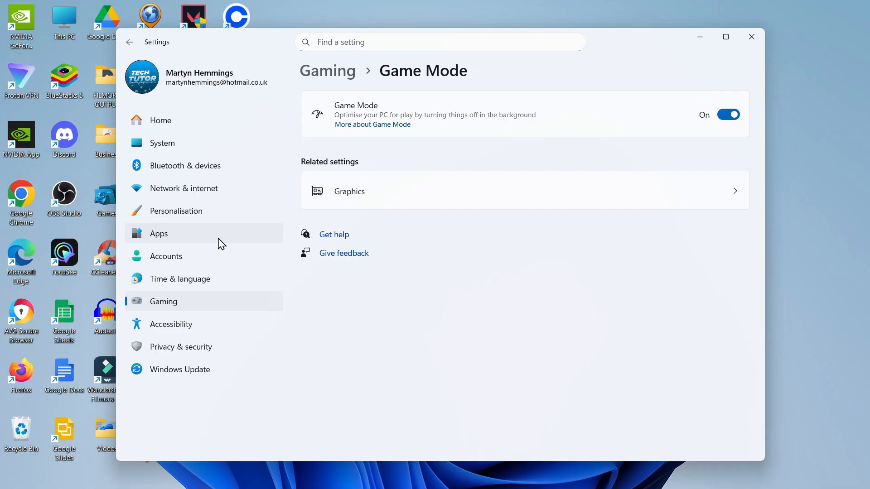
# Review the Apps > Startup toggles, with most apps off, then close Settings
pyautogui.click(158, 233)
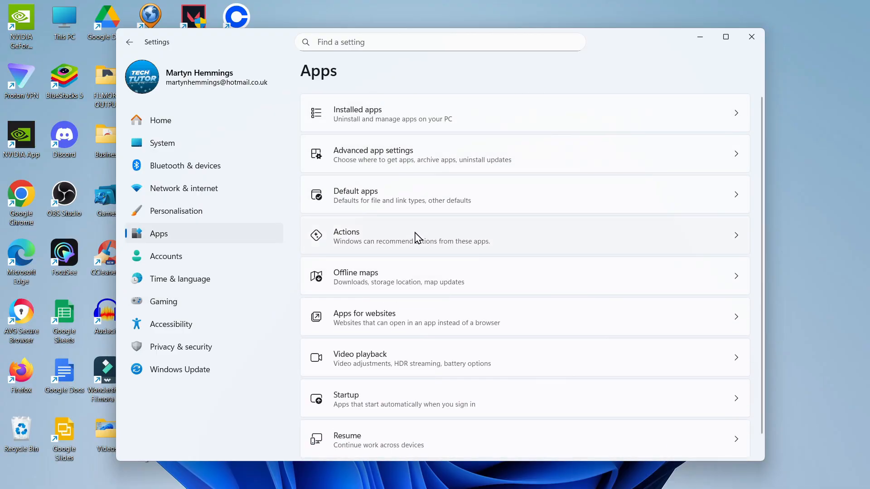
pyautogui.moveTo(499, 406)
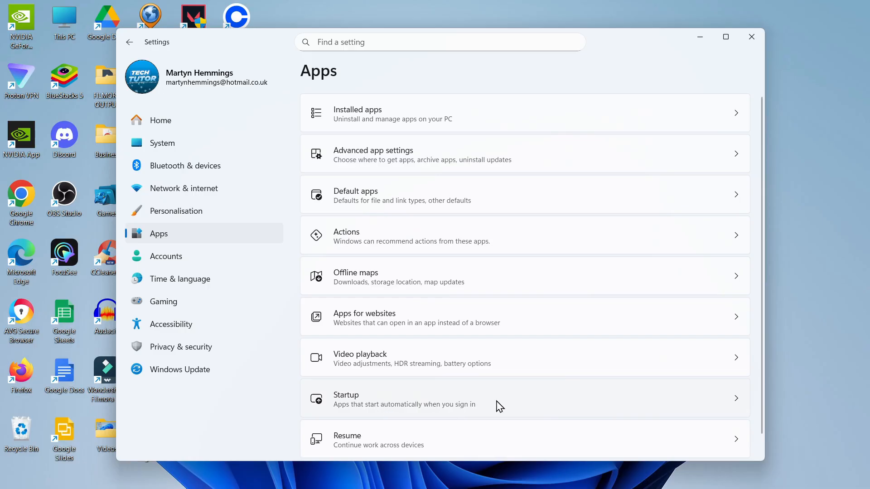
pyautogui.click(499, 398)
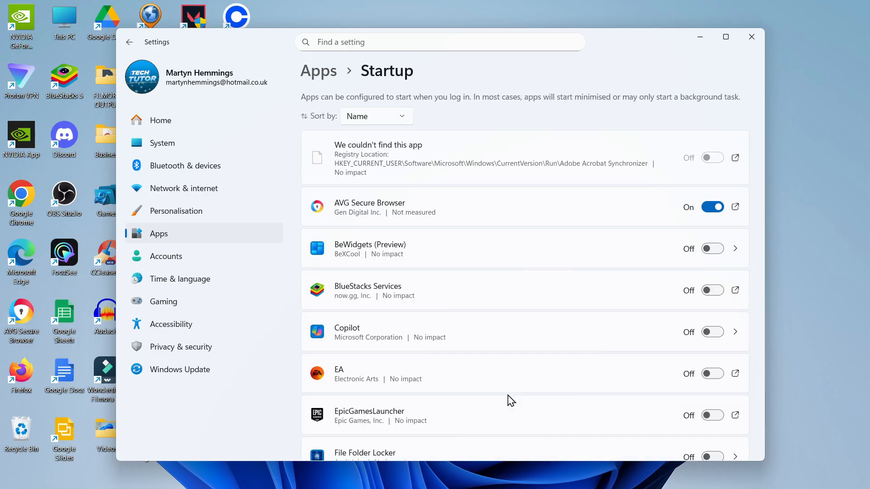
pyautogui.scroll(-3)
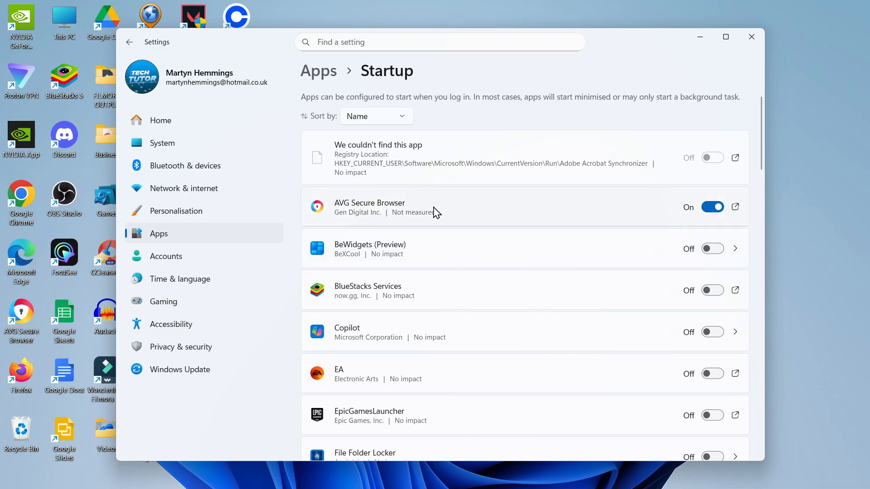
pyautogui.scroll(-3)
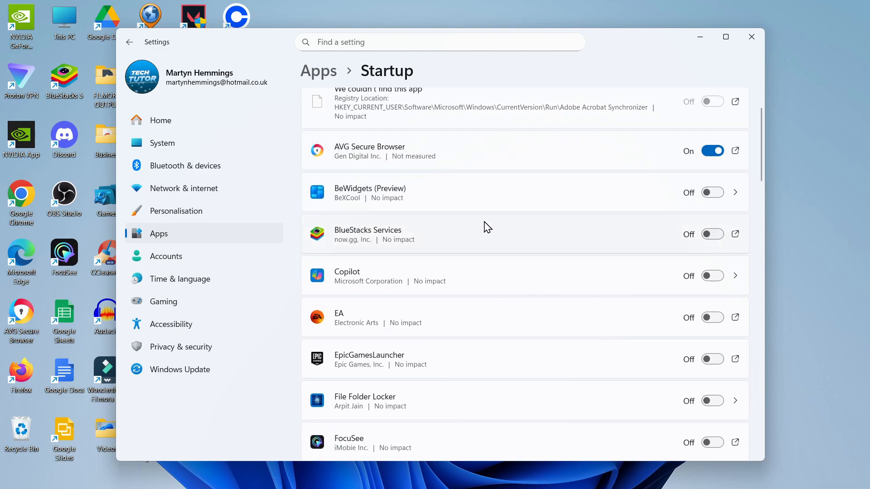
pyautogui.moveTo(533, 268)
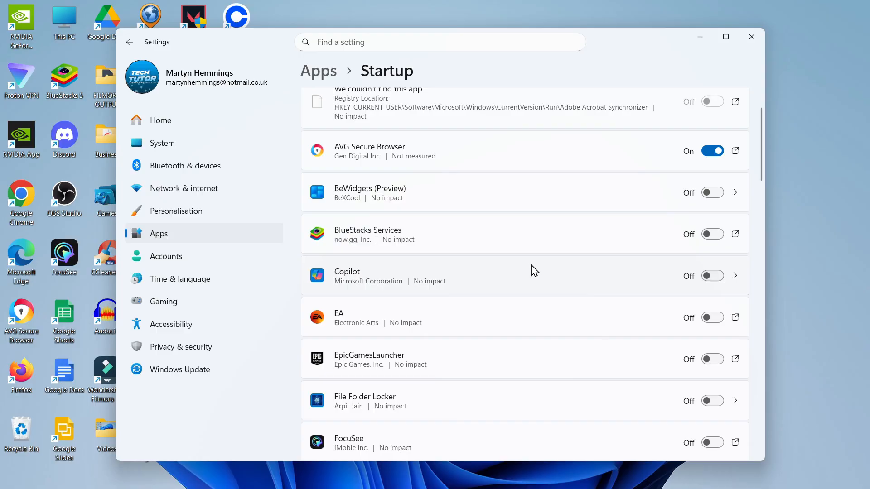
pyautogui.moveTo(558, 239)
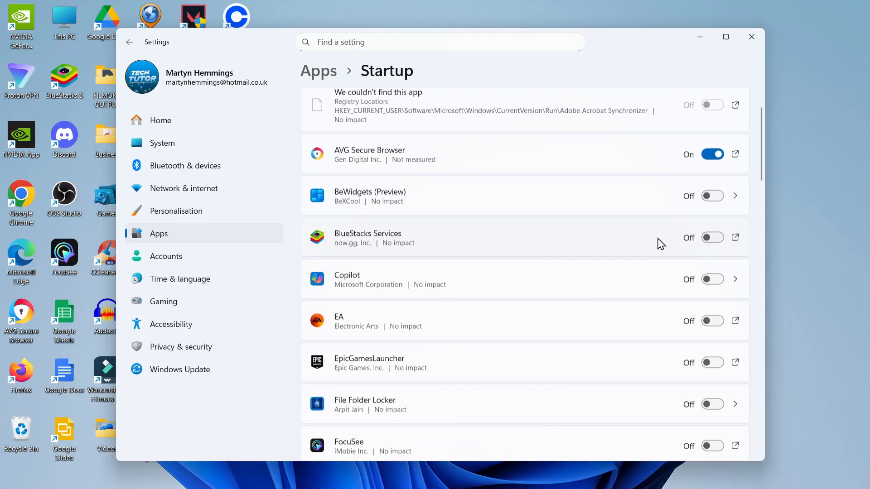
pyautogui.scroll(-3)
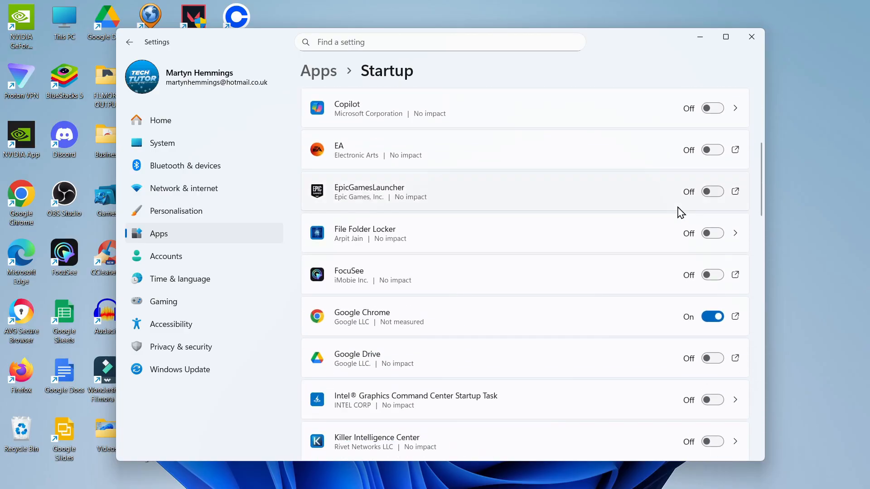
pyautogui.scroll(-3)
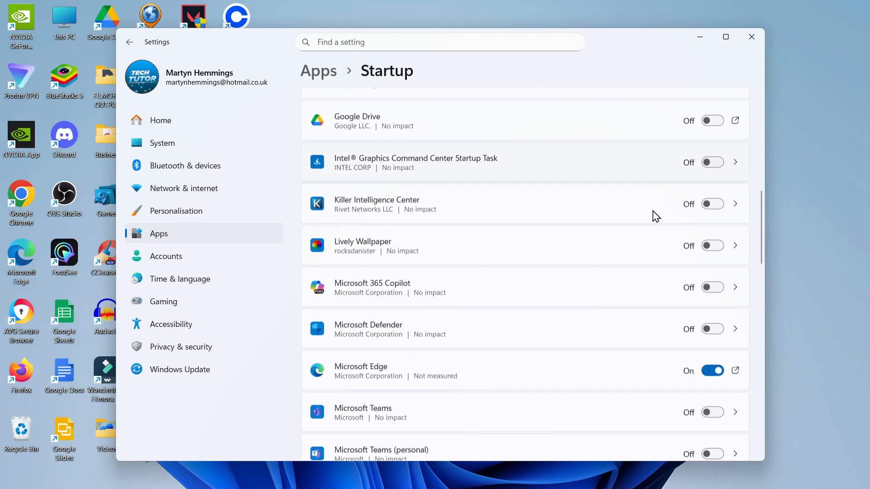
pyautogui.scroll(-3)
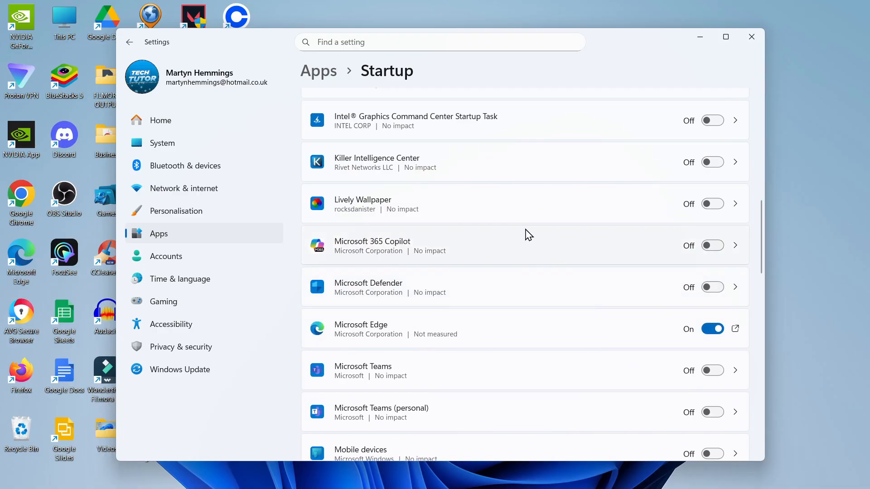
pyautogui.scroll(-3)
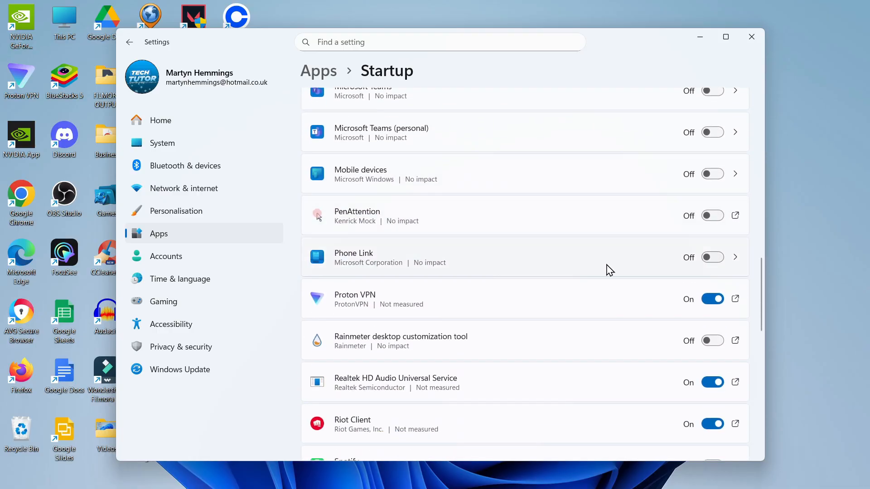
pyautogui.scroll(-3)
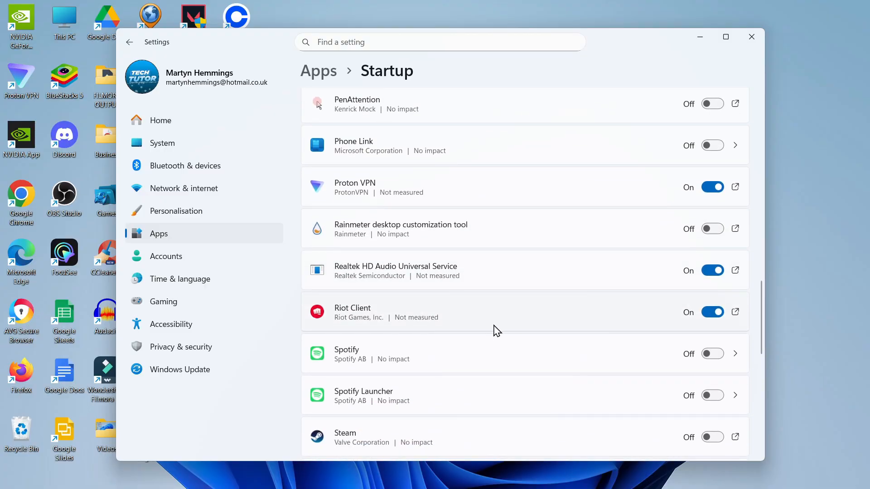
pyautogui.scroll(-3)
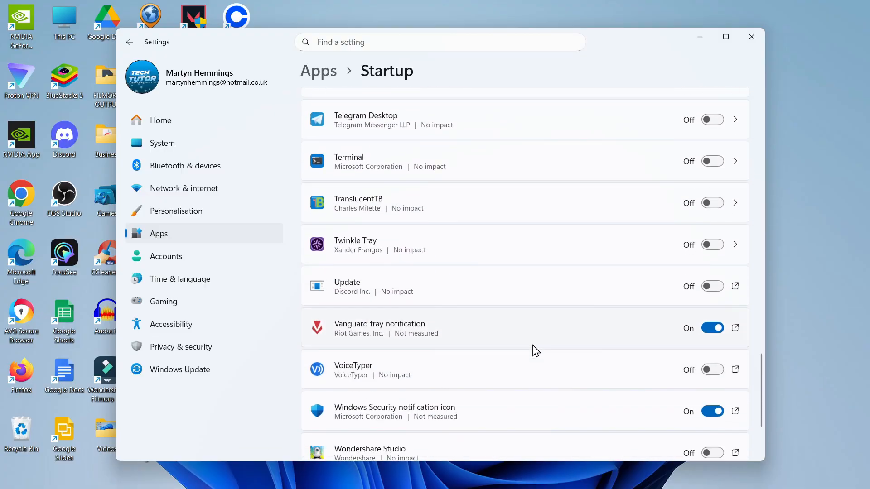
pyautogui.scroll(-3)
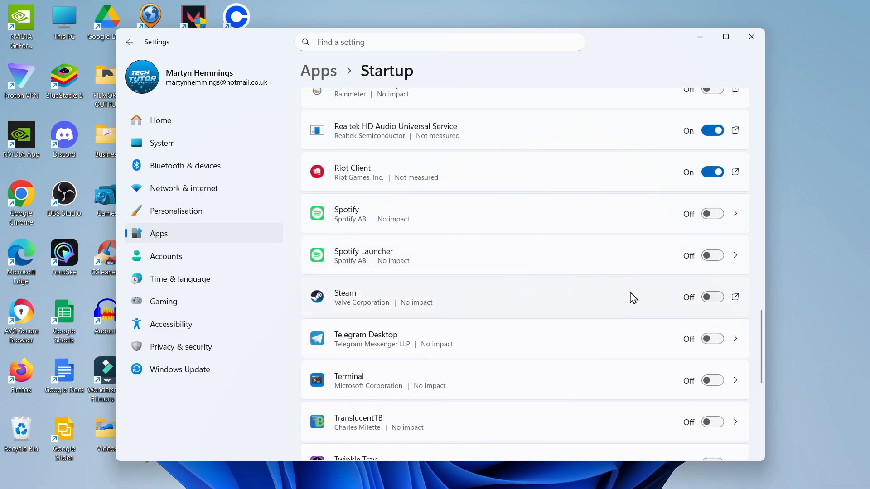
pyautogui.moveTo(684, 326)
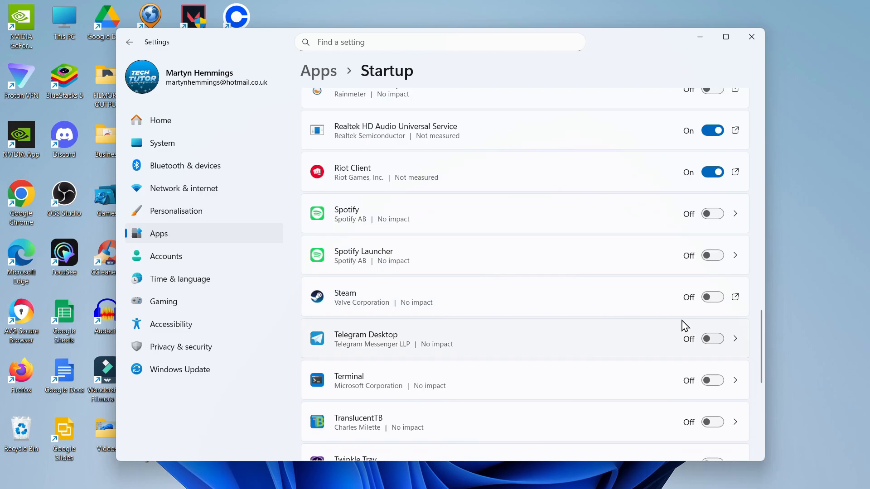
pyautogui.moveTo(687, 309)
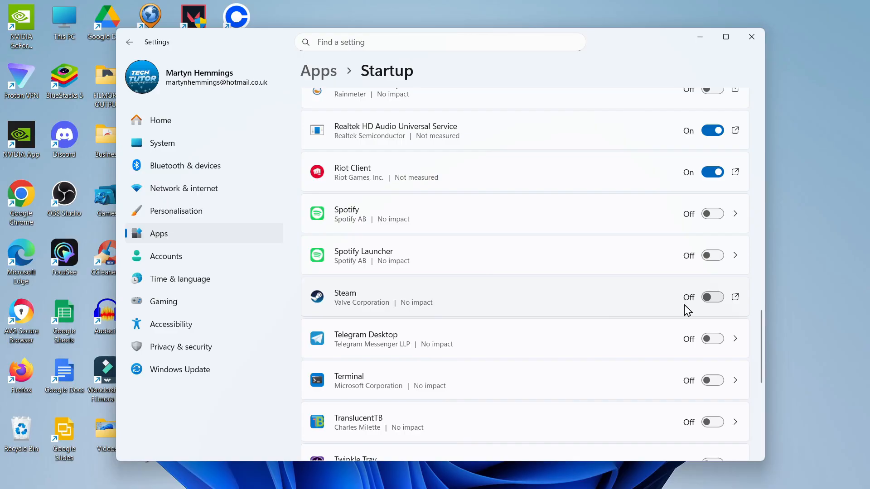
pyautogui.click(752, 37)
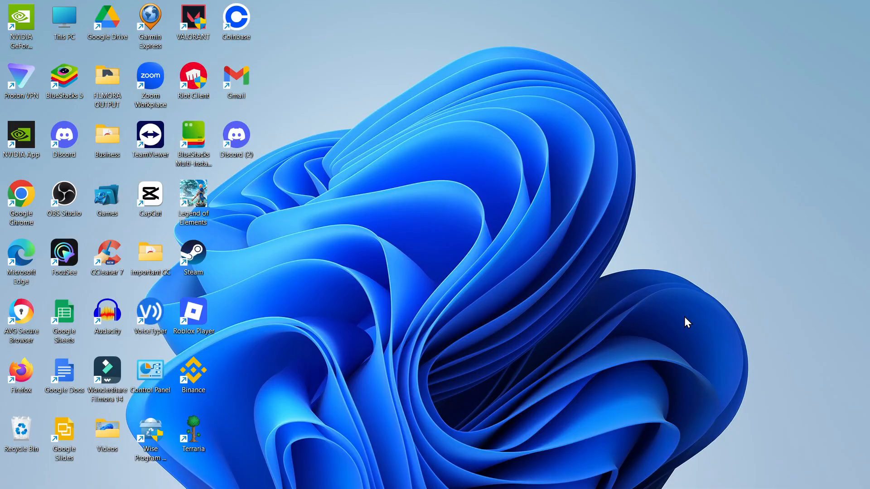
pyautogui.moveTo(444, 333)
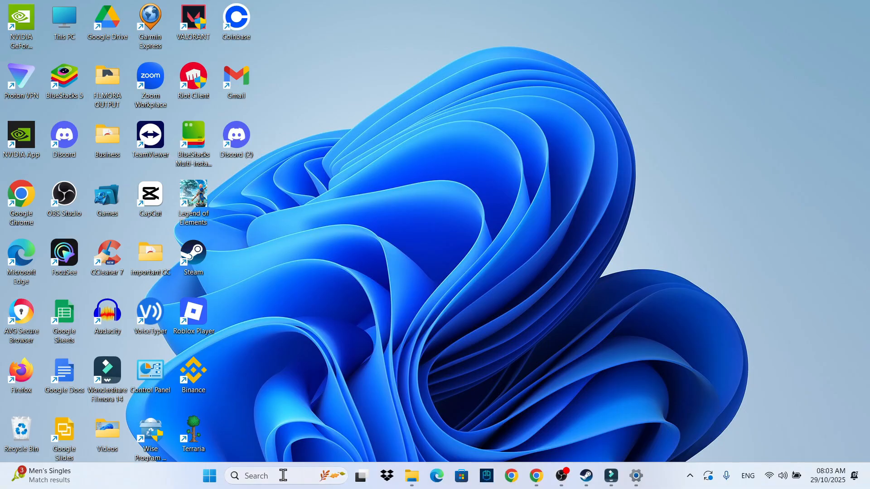
# Search Windows for 'adjust the appearance and performance of Windows'
pyautogui.write('adjust')
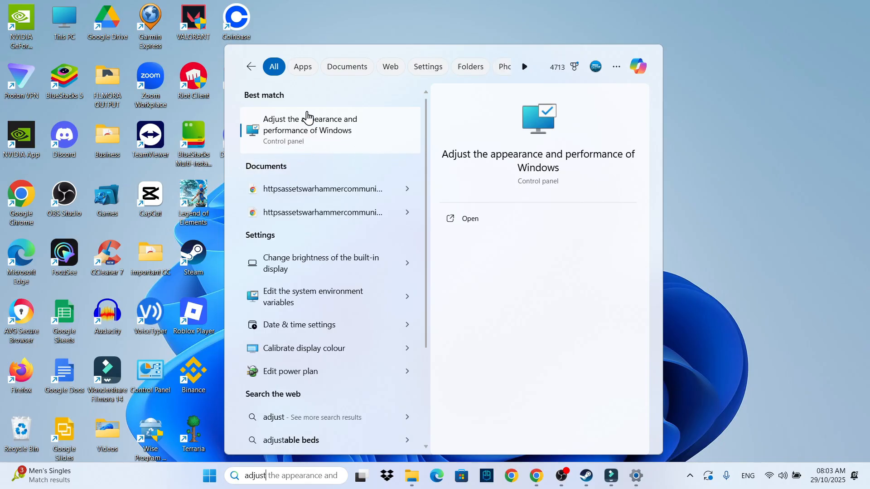
# Apply 'Adjust for best performance' visual effects, keeping thumbnails and smooth screen fonts
pyautogui.click(309, 129)
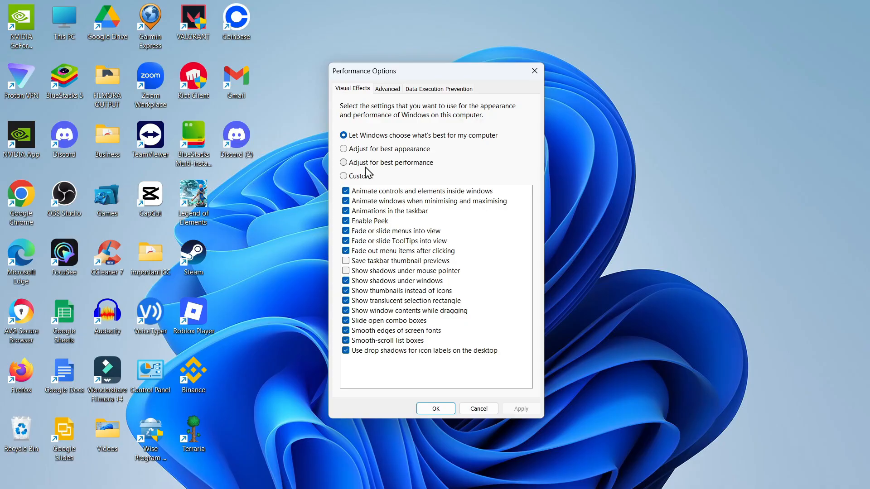
pyautogui.click(344, 162)
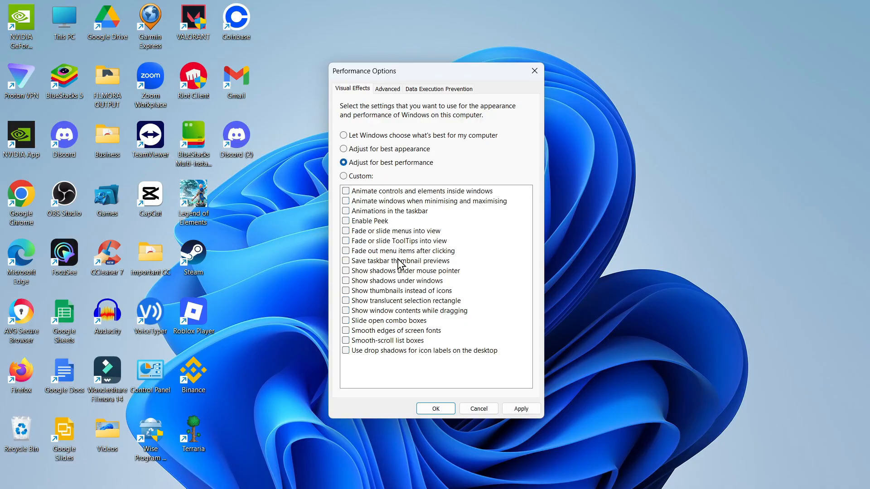
pyautogui.moveTo(358, 286)
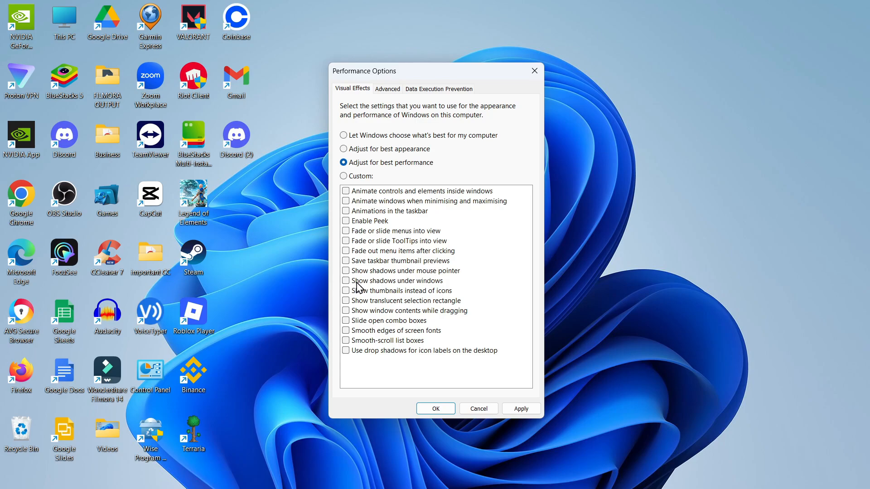
pyautogui.click(345, 290)
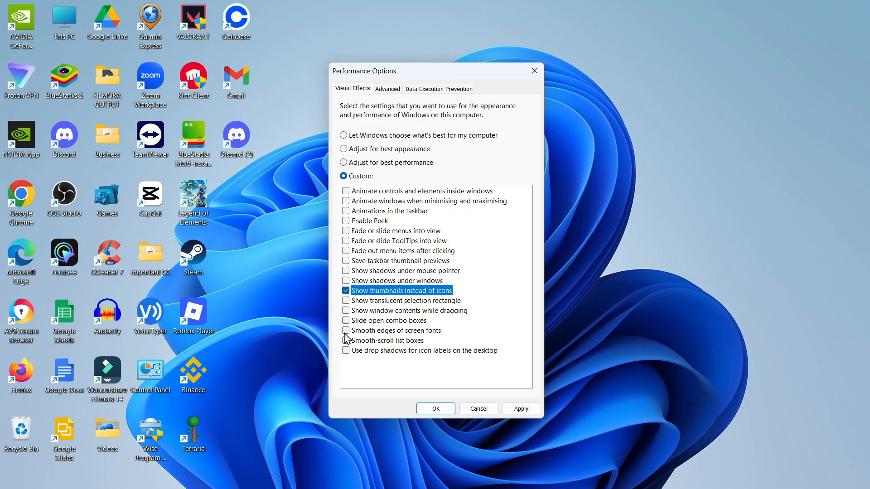
pyautogui.click(345, 330)
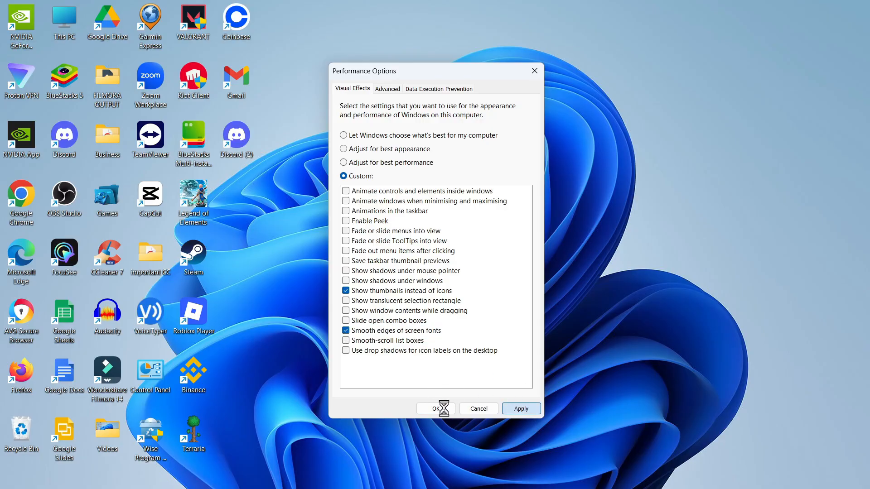
pyautogui.click(519, 408)
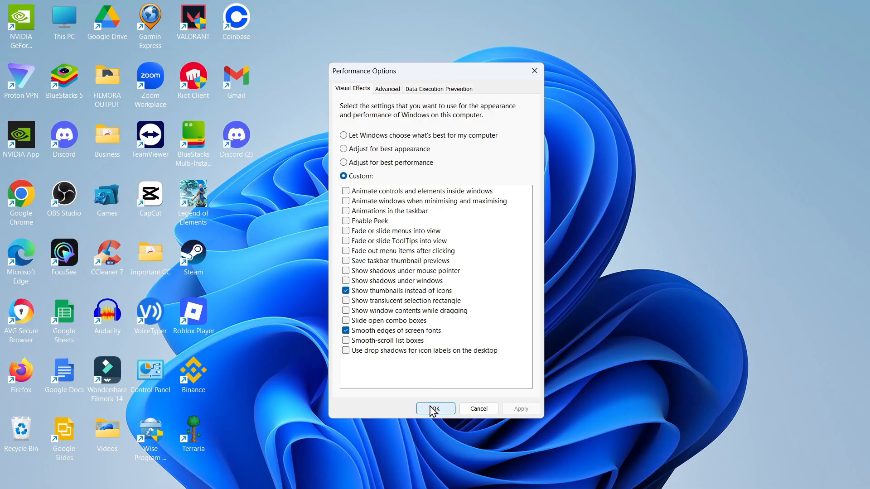
pyautogui.click(435, 408)
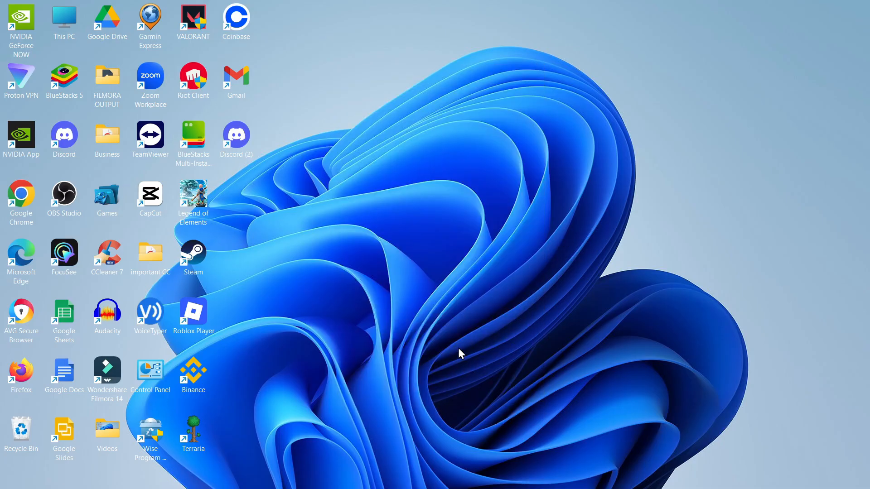
pyautogui.click(234, 476)
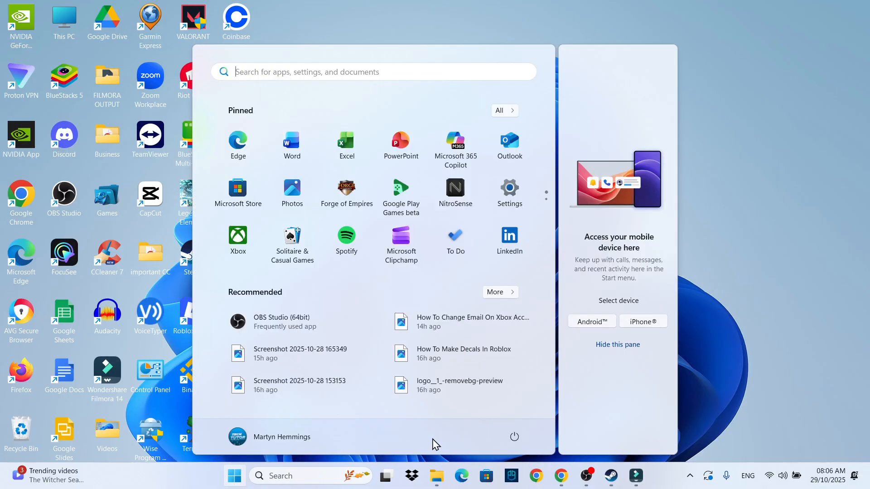
pyautogui.click(514, 436)
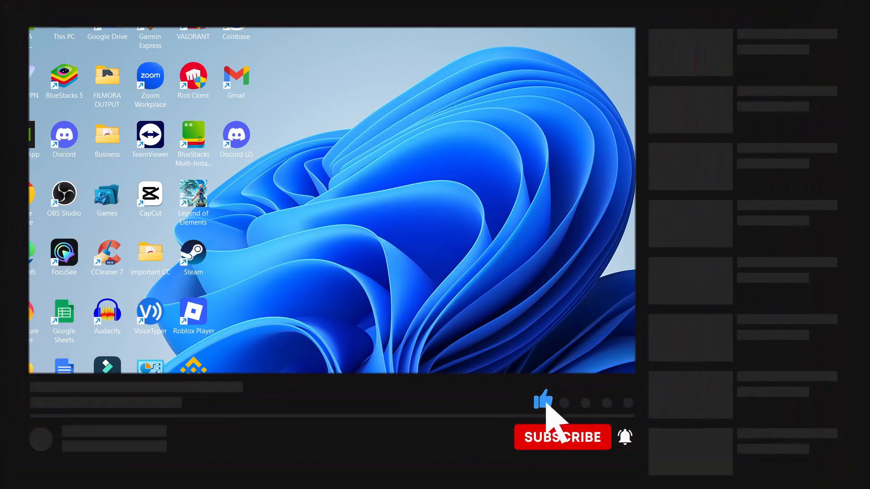
pyautogui.click(562, 437)
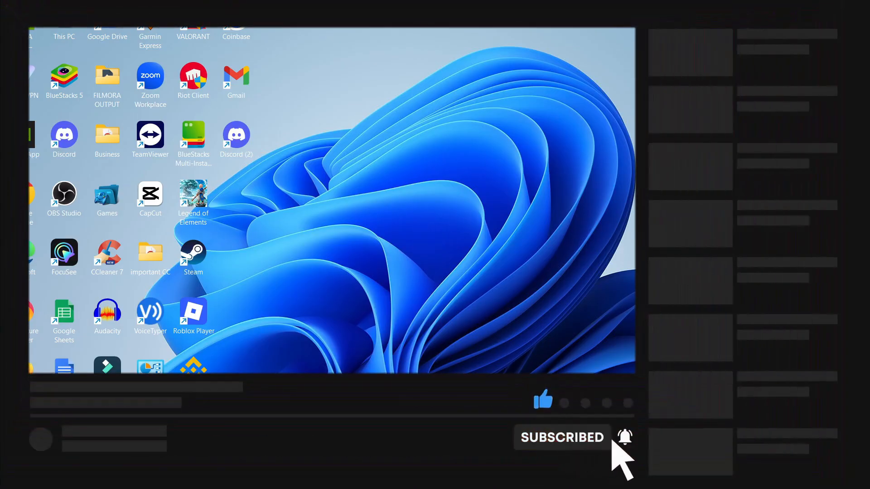
pyautogui.moveTo(588, 413)
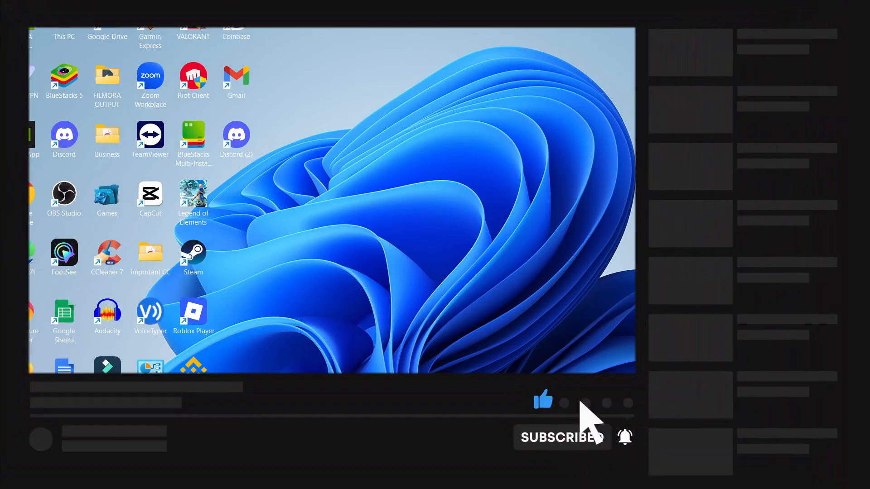
pyautogui.click(562, 437)
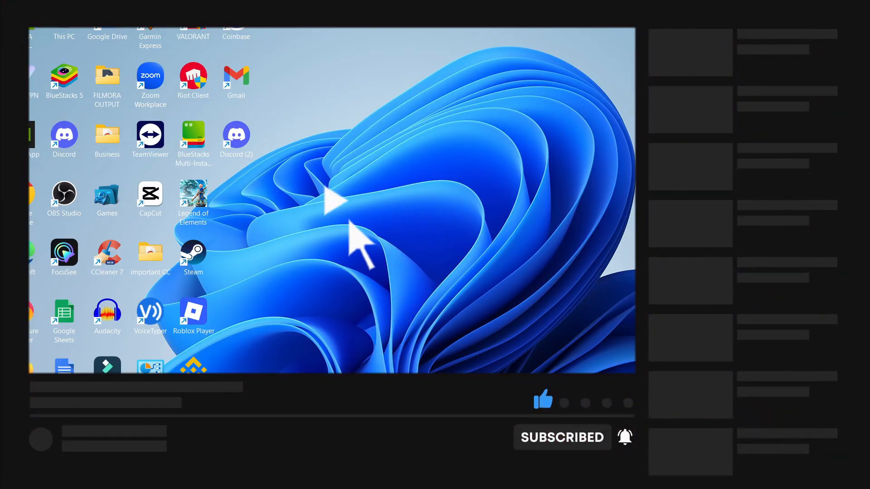